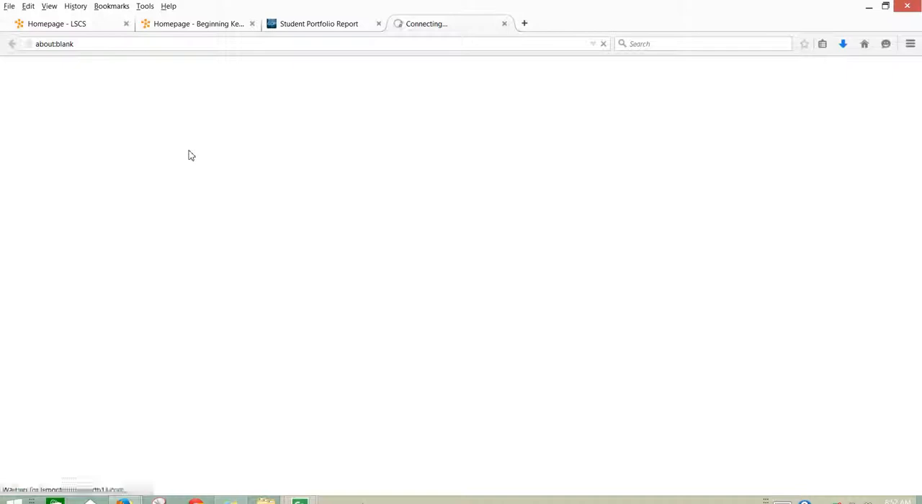
Start work on Report 32-3 and open the downloaded starter file in Word.
left_click(192, 150)
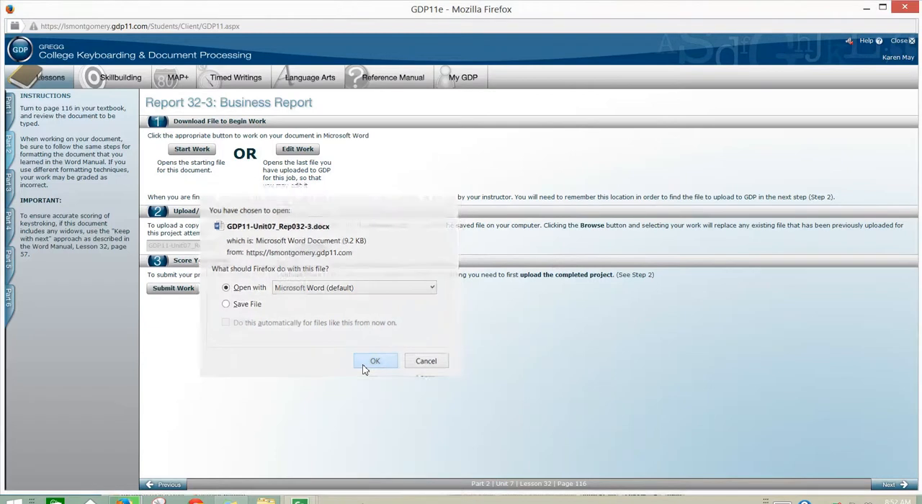
left_click(374, 360)
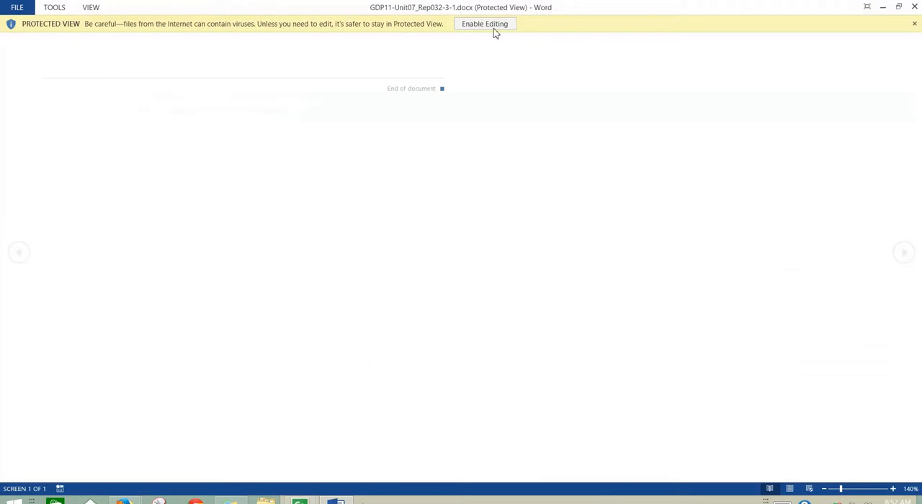
Enable editing and change the date line to February 12, 2015 with the year in black.
left_click(484, 23)
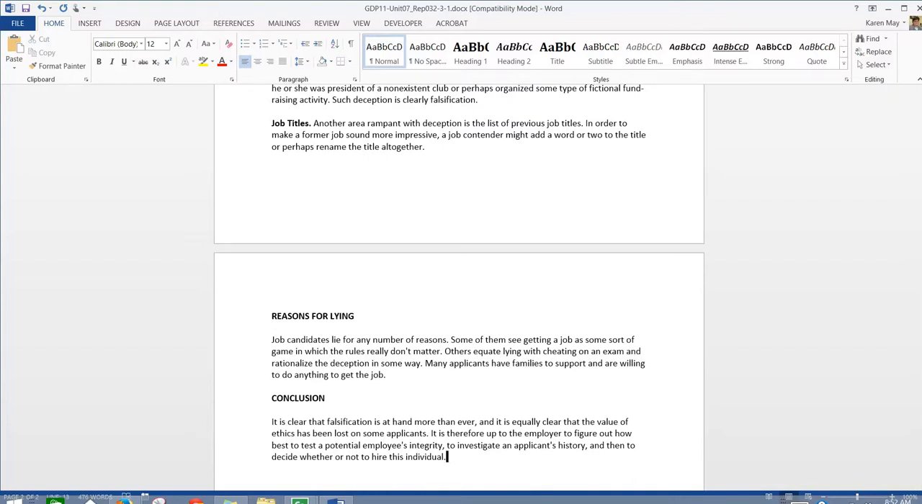
scroll("up", 3)
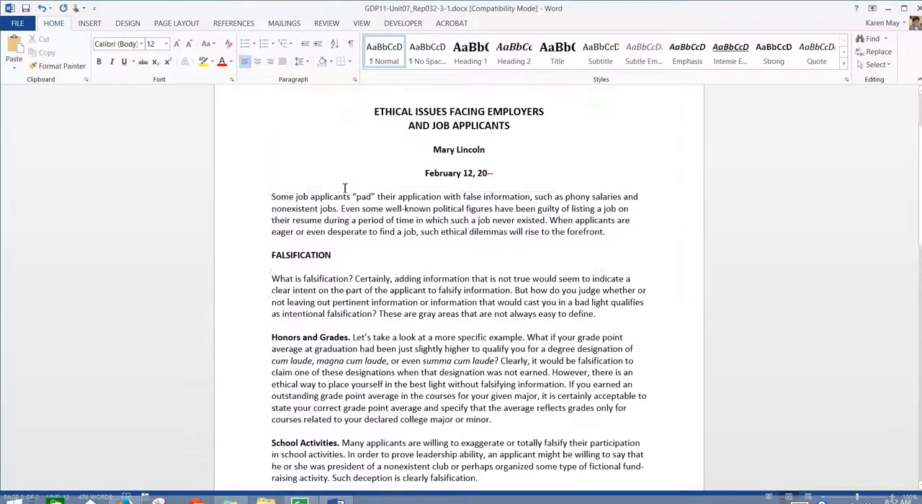
scroll("up", 3)
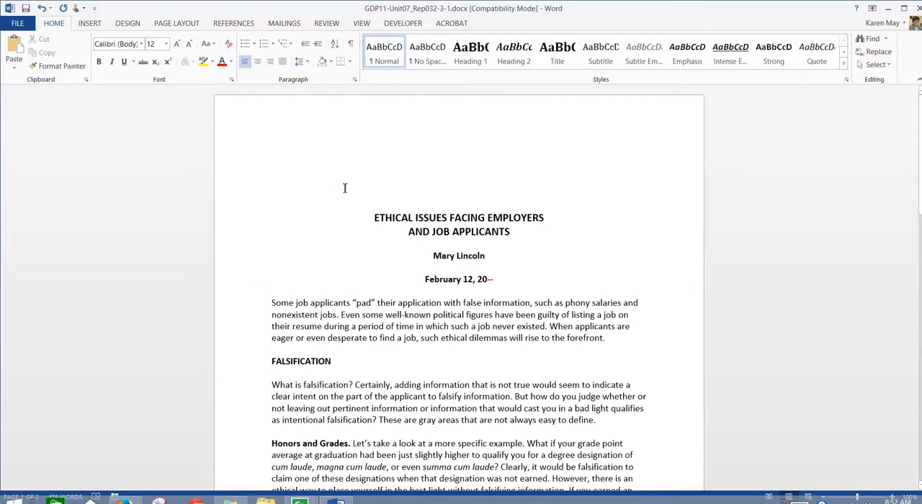
left_click(492, 280)
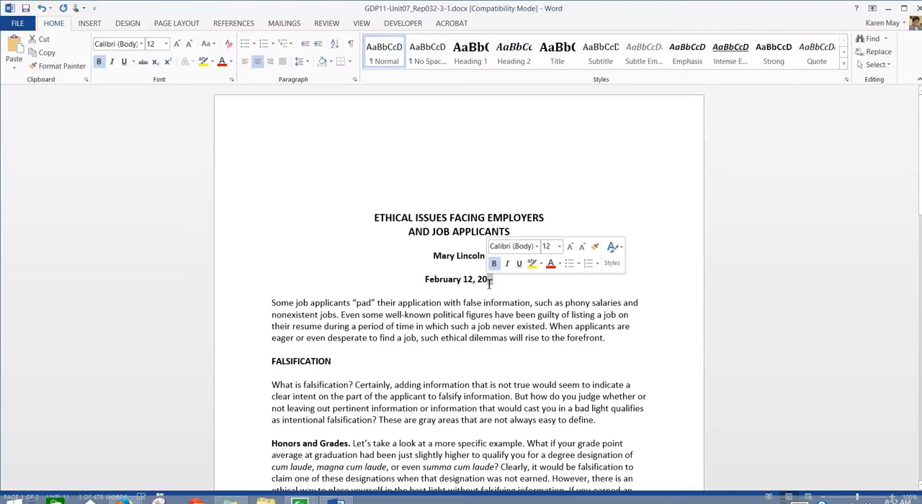
type("15")
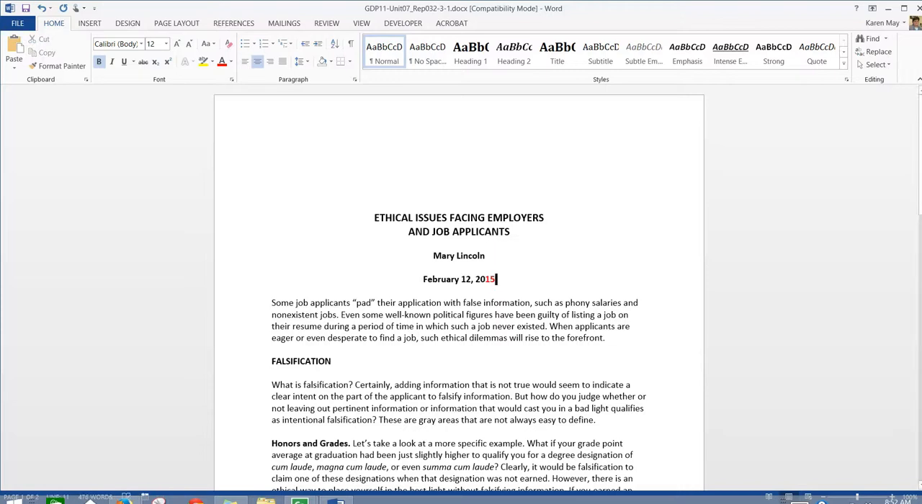
double_click(490, 279)
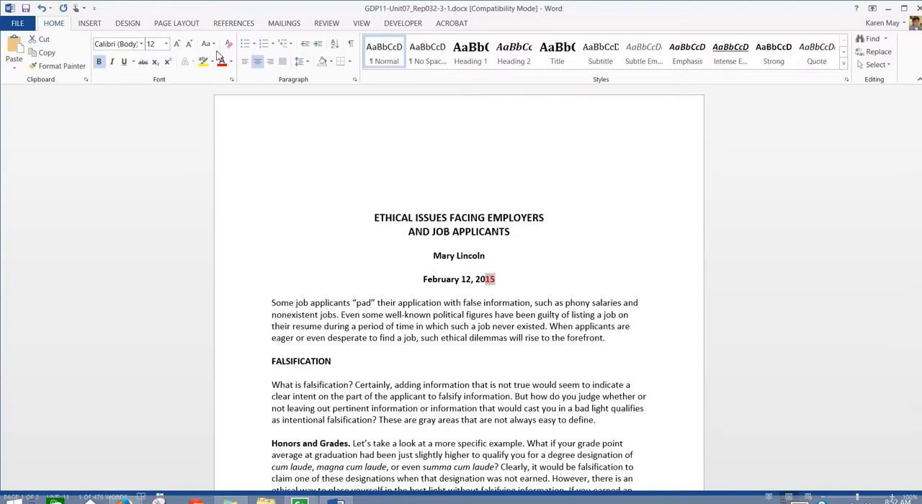
mouse_move(222, 61)
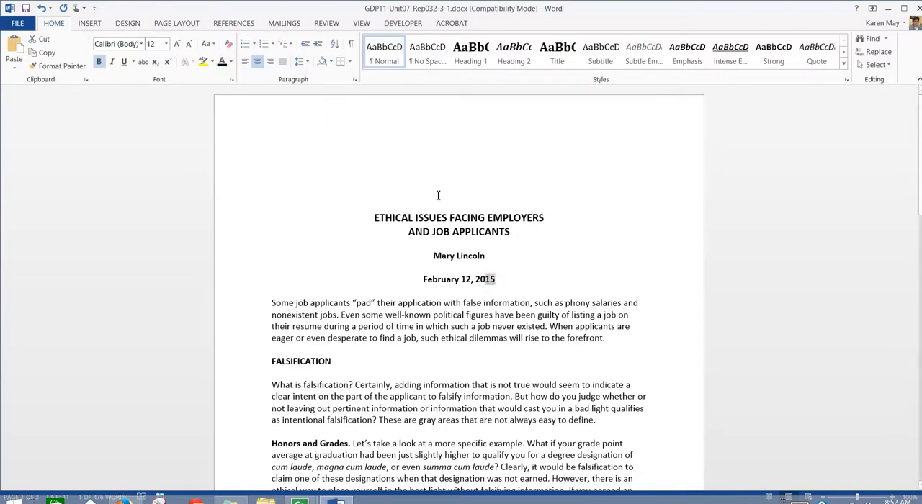
left_click(497, 279)
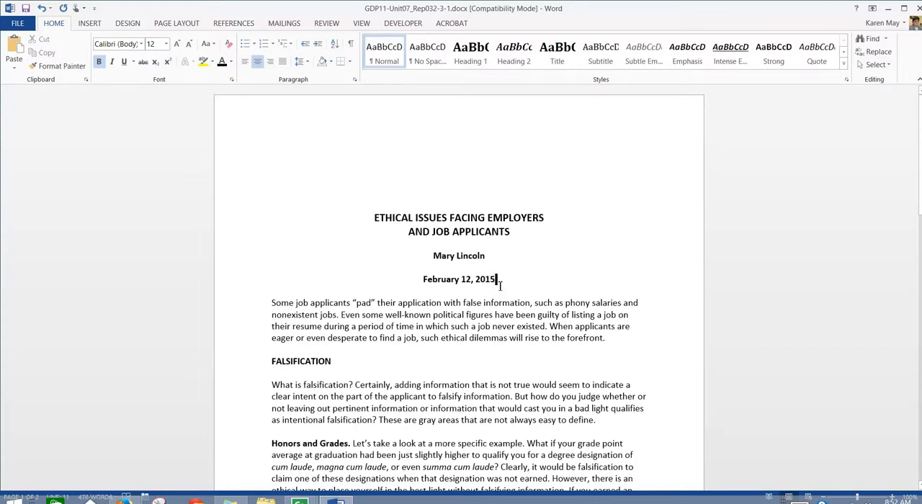
Insert a Plain Number 3 page number at the top right with a different first page.
left_click(89, 24)
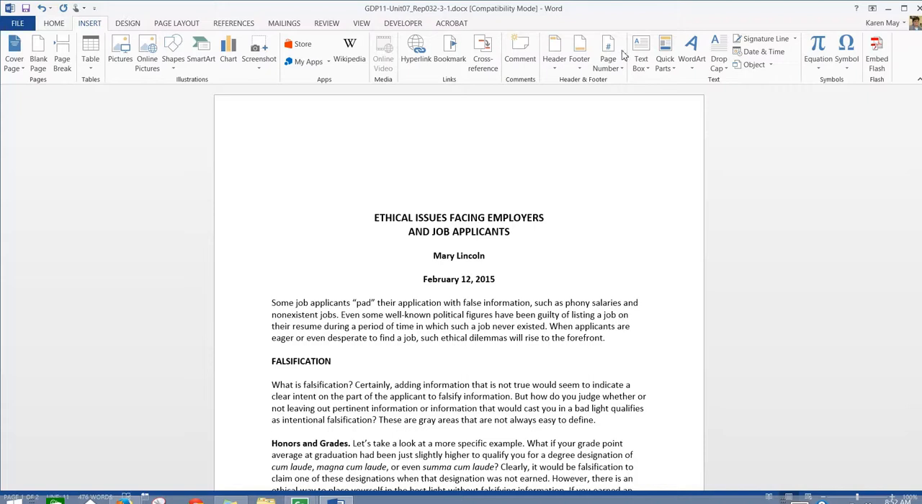
left_click(608, 49)
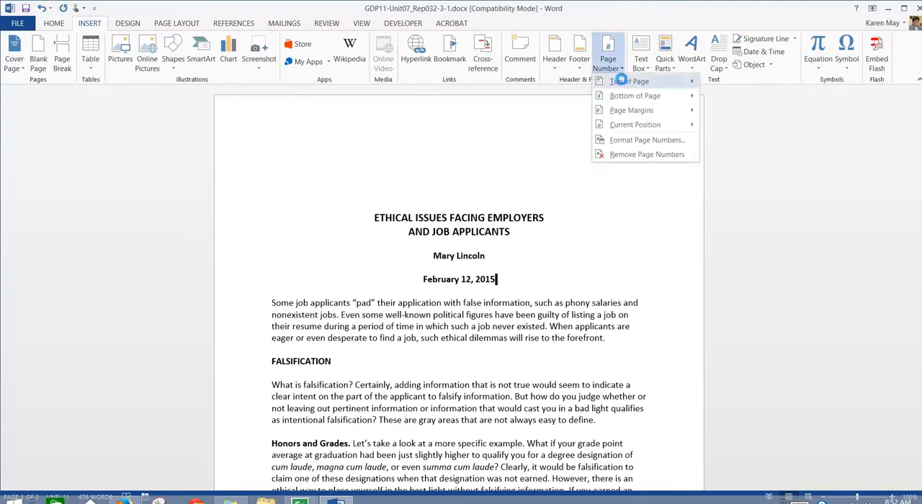
left_click(628, 81)
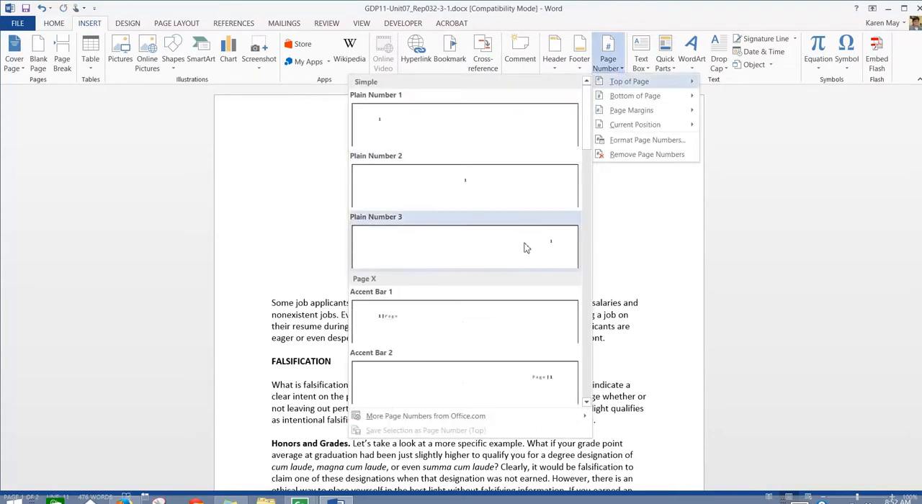
mouse_move(526, 254)
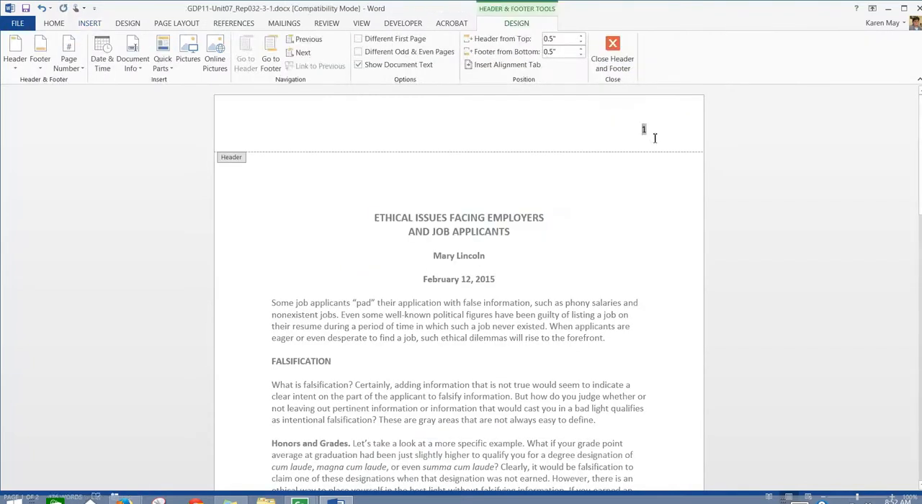
mouse_move(459, 64)
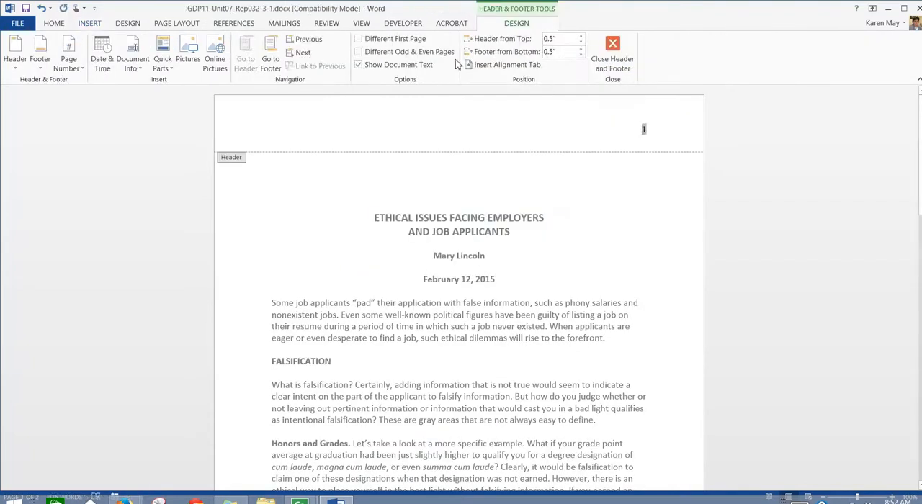
left_click(357, 39)
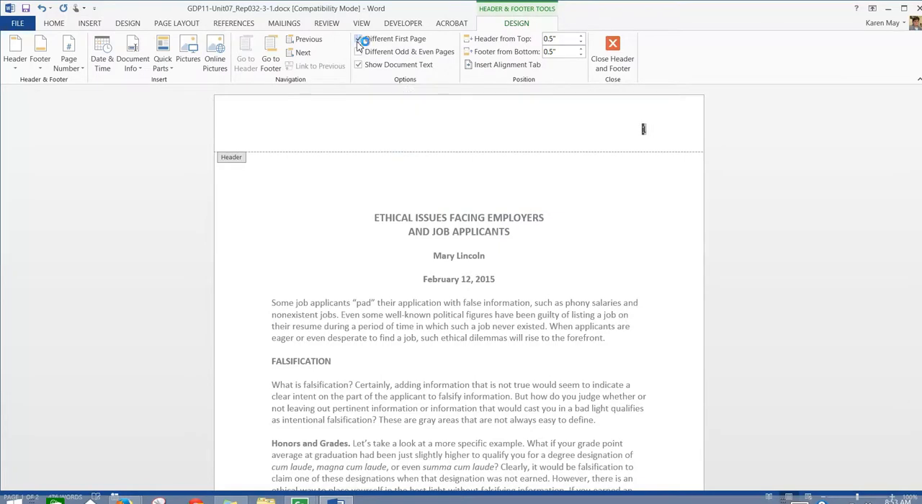
left_click(357, 39)
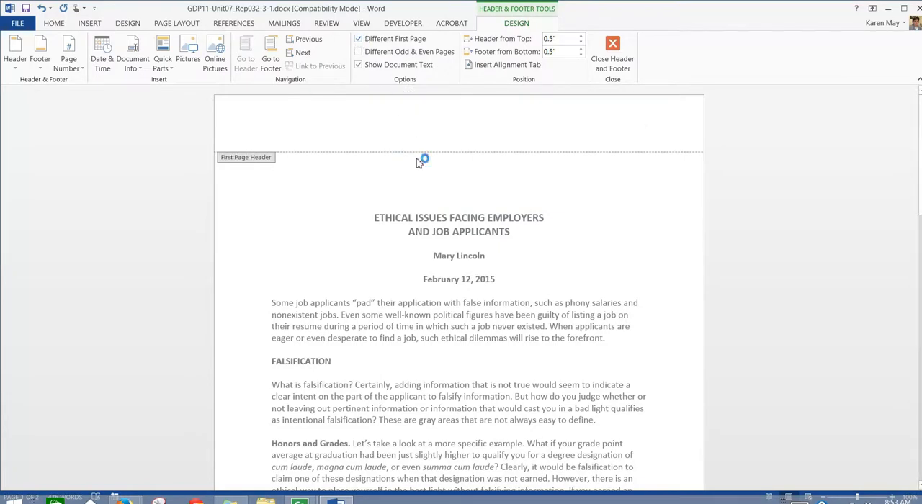
Check that page 2 shows the number and close the header to resume editing the body.
scroll("down", 3)
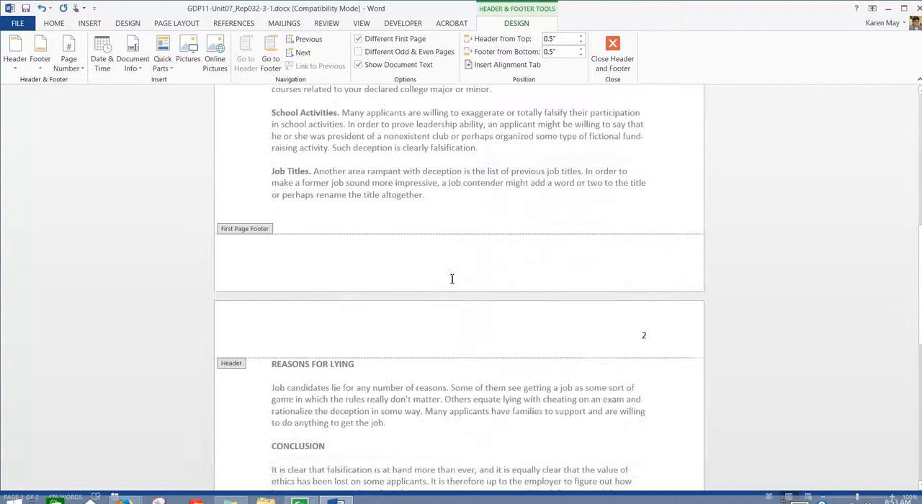
scroll("down", 3)
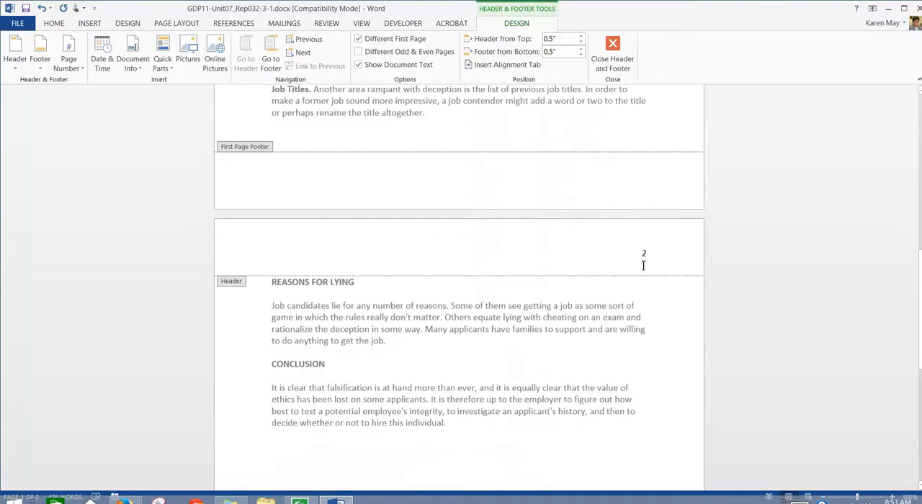
scroll("up", 3)
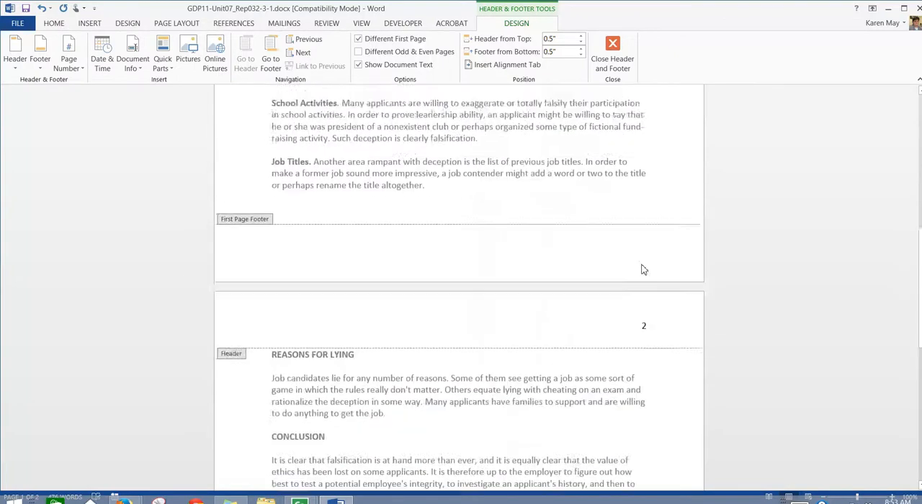
scroll("up", 3)
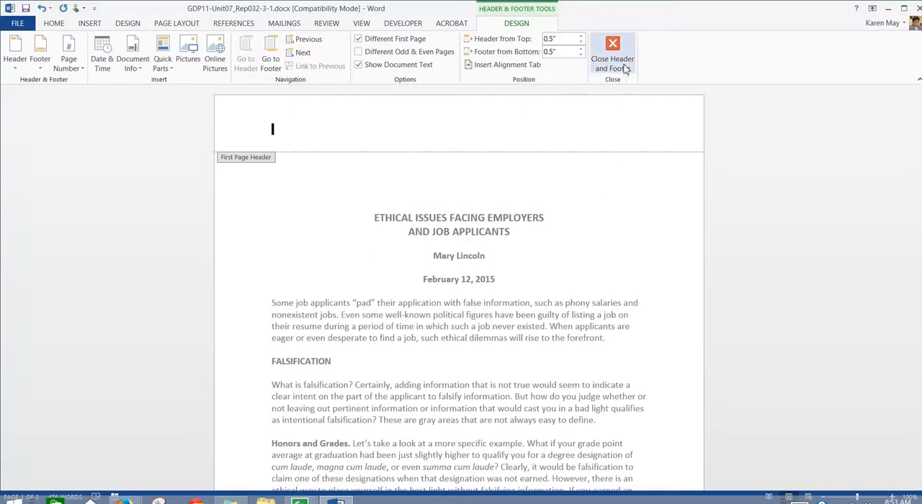
left_click(612, 55)
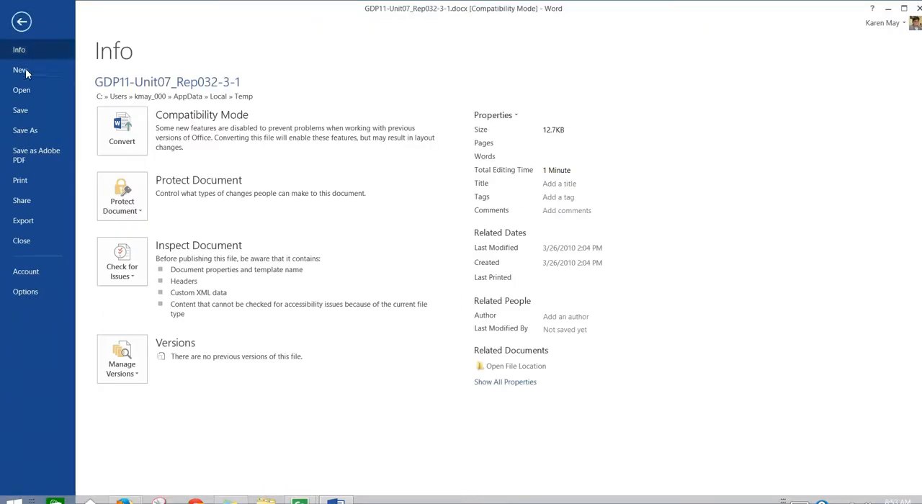
Save the report to the Desktop, upgrading it to the newest Word file format.
left_click(26, 129)
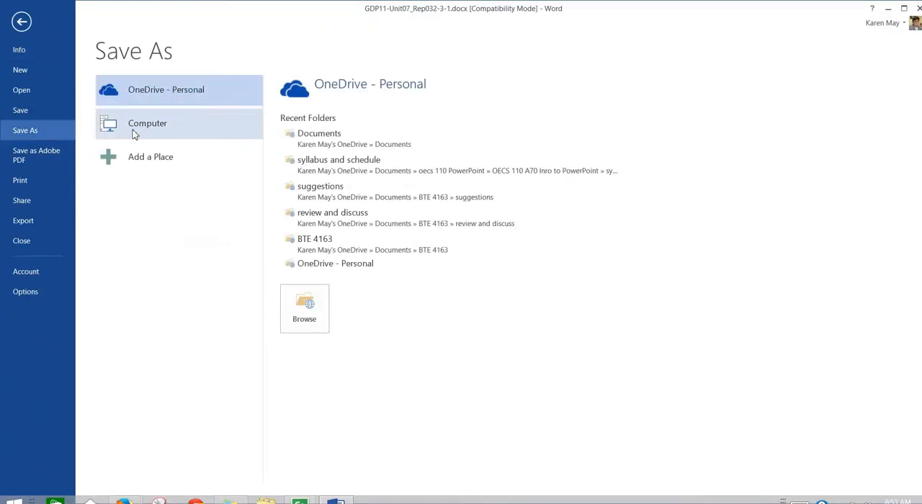
left_click(147, 124)
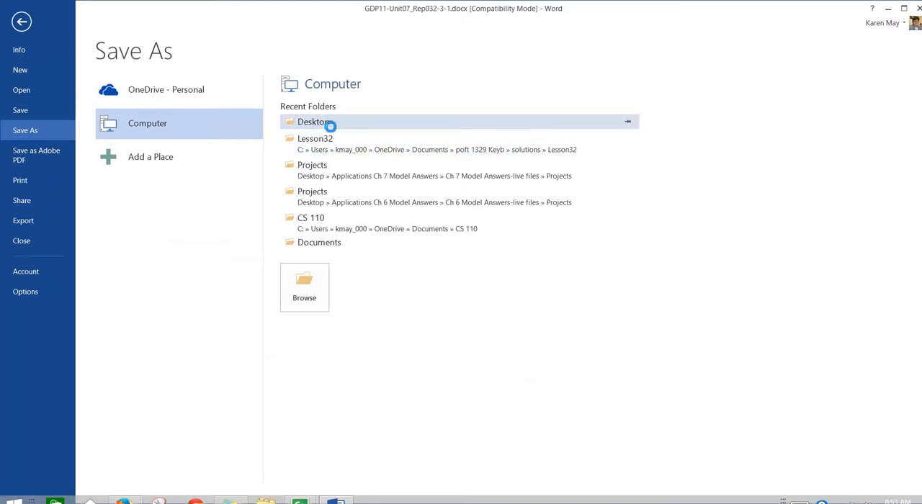
left_click(312, 121)
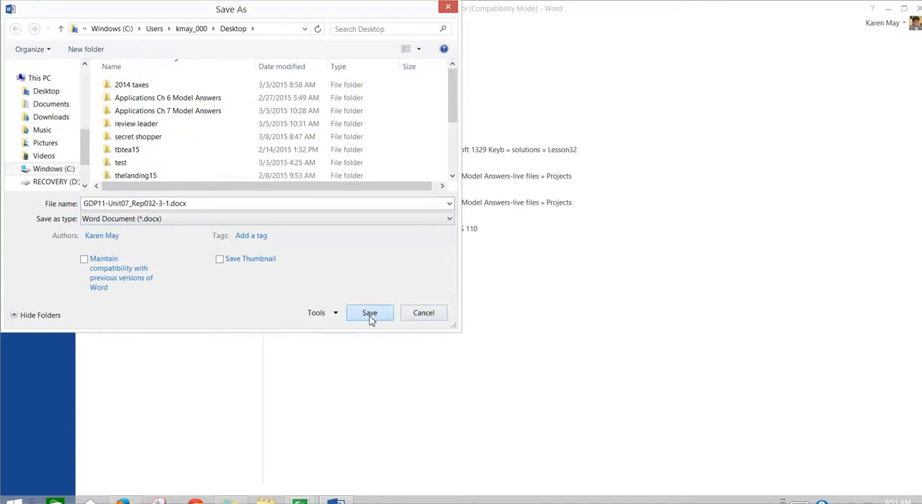
left_click(369, 313)
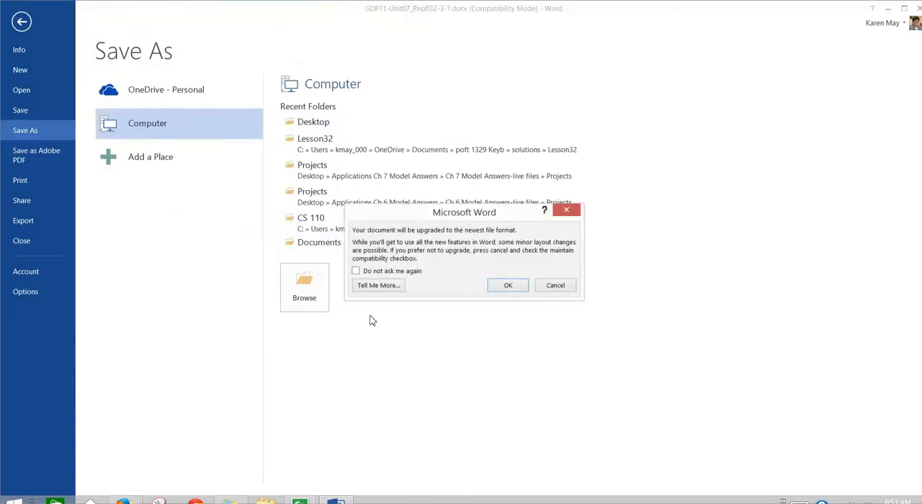
left_click(508, 286)
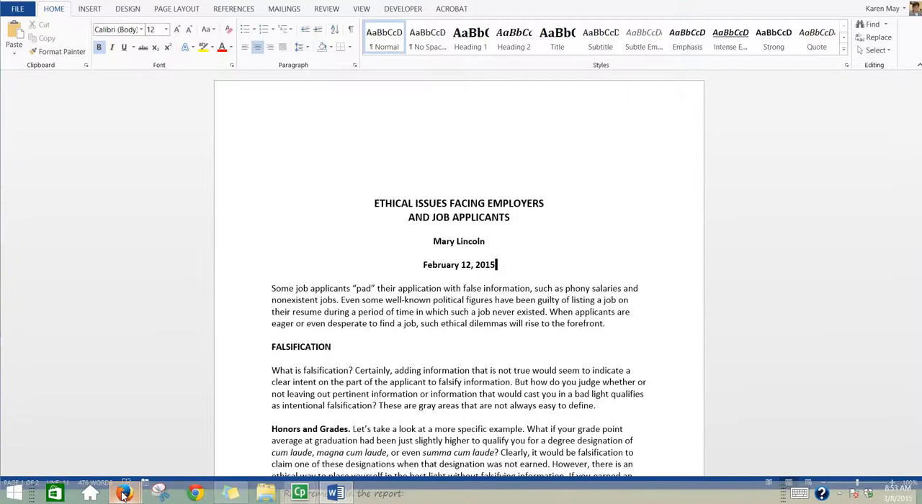
left_click(124, 493)
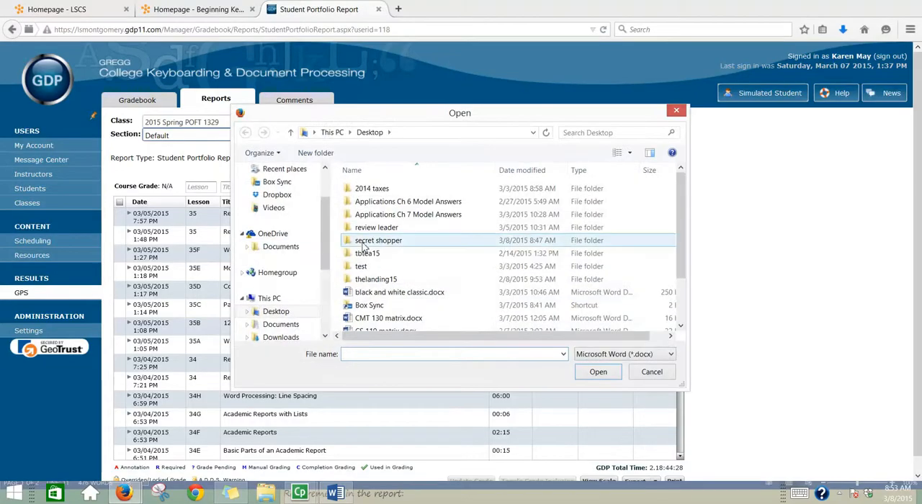
Choose the saved GDP11 report .docx from the Desktop for upload to Report 32-3.
scroll("down", 3)
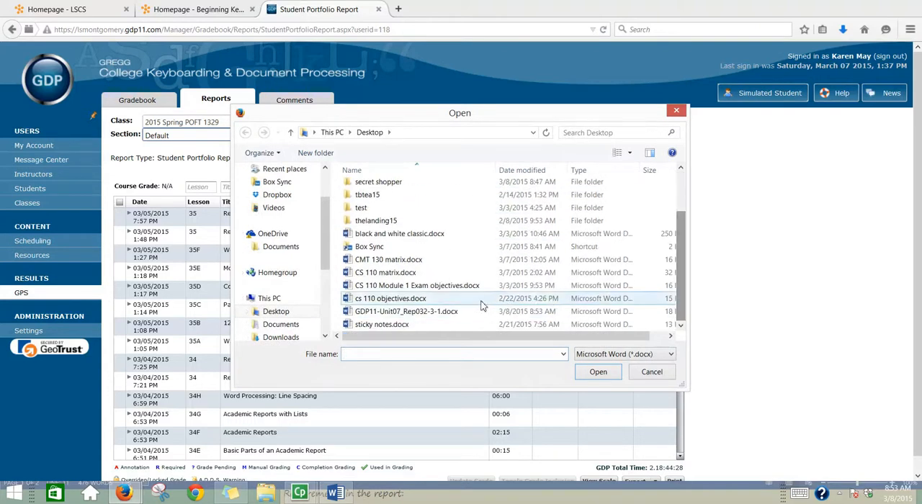
left_click(407, 311)
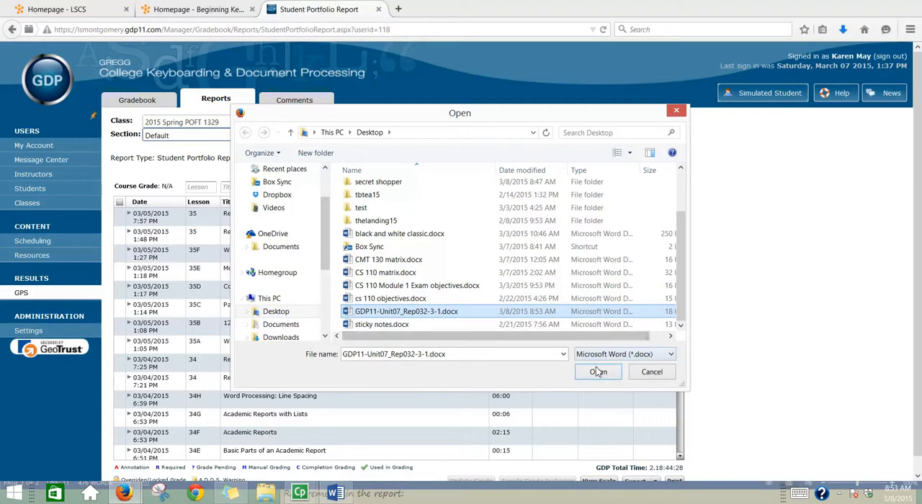
left_click(598, 372)
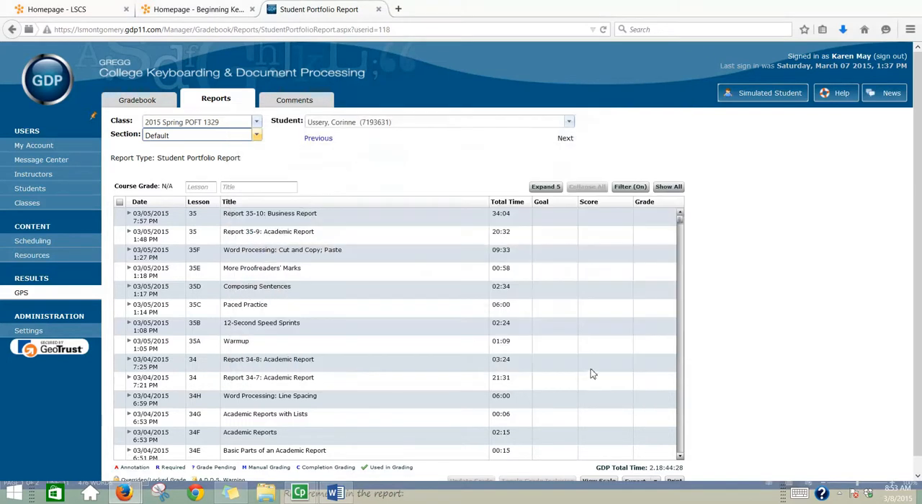
mouse_move(124, 493)
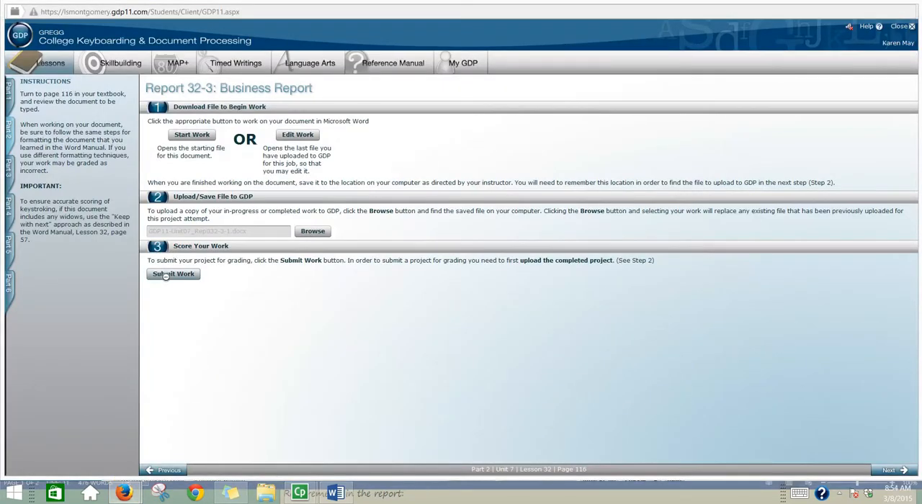
left_click(173, 274)
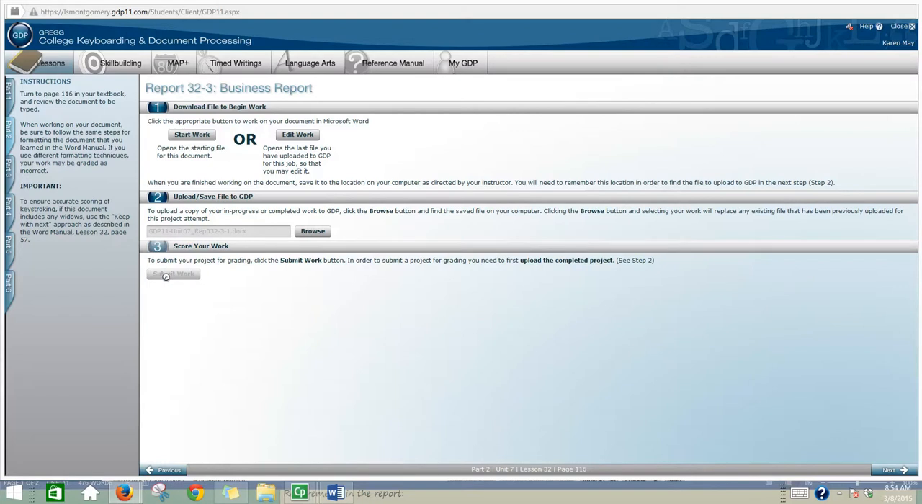
Submit the report for scoring, getting 0 keystroking errors and no formatting alerts.
left_click(173, 273)
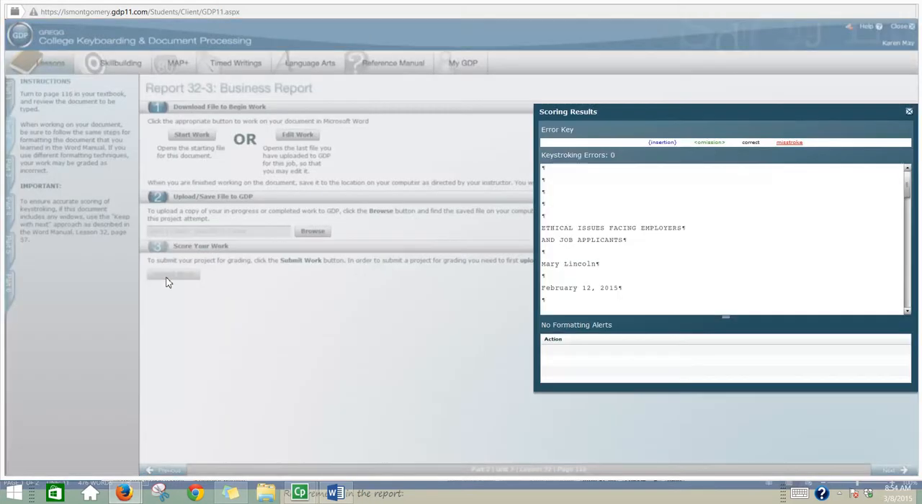
mouse_move(150, 302)
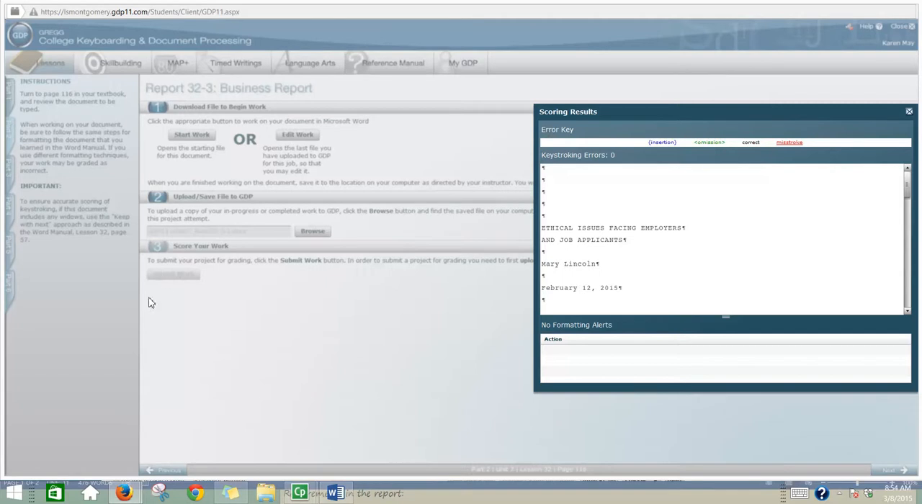
mouse_move(559, 167)
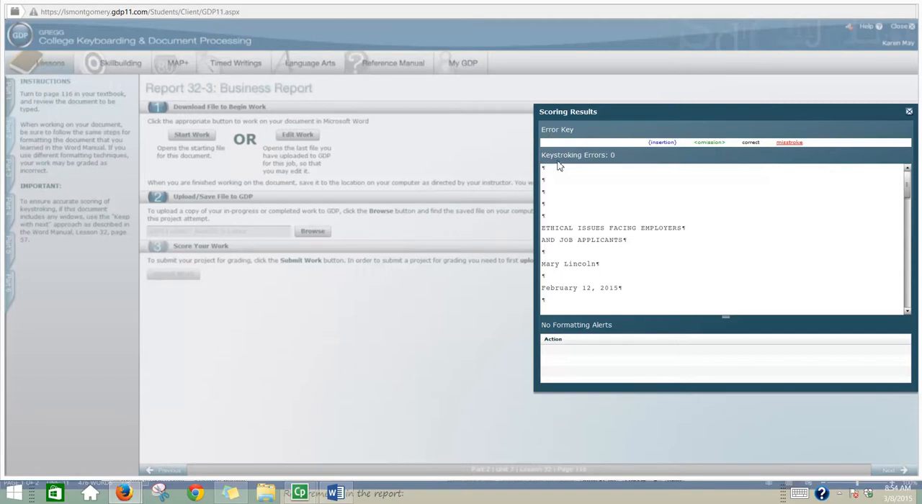
mouse_move(617, 168)
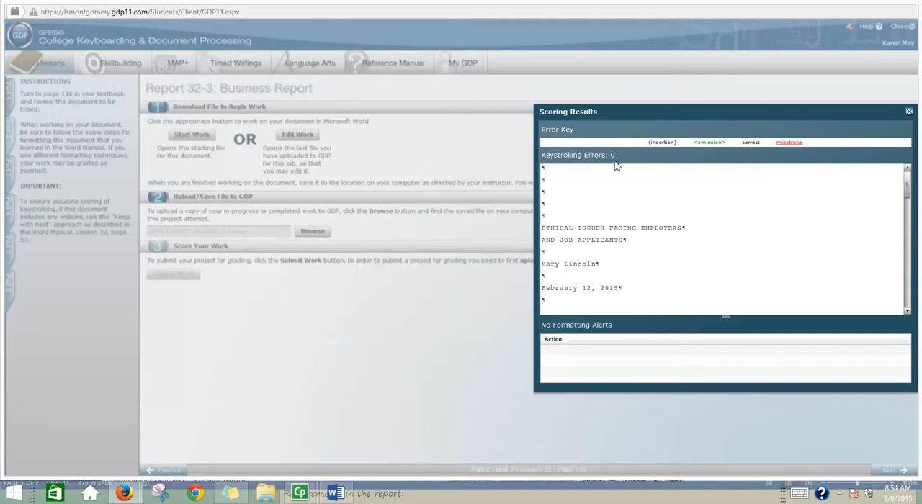
mouse_move(686, 153)
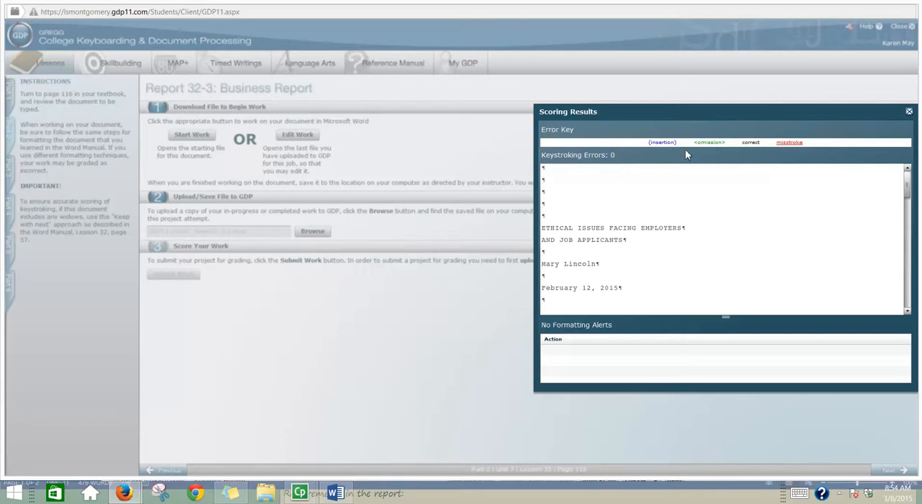
mouse_move(790, 145)
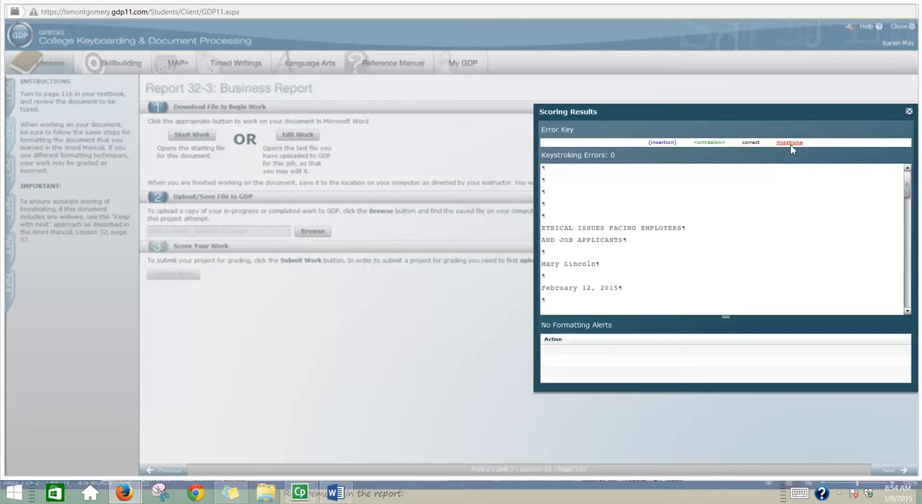
mouse_move(619, 164)
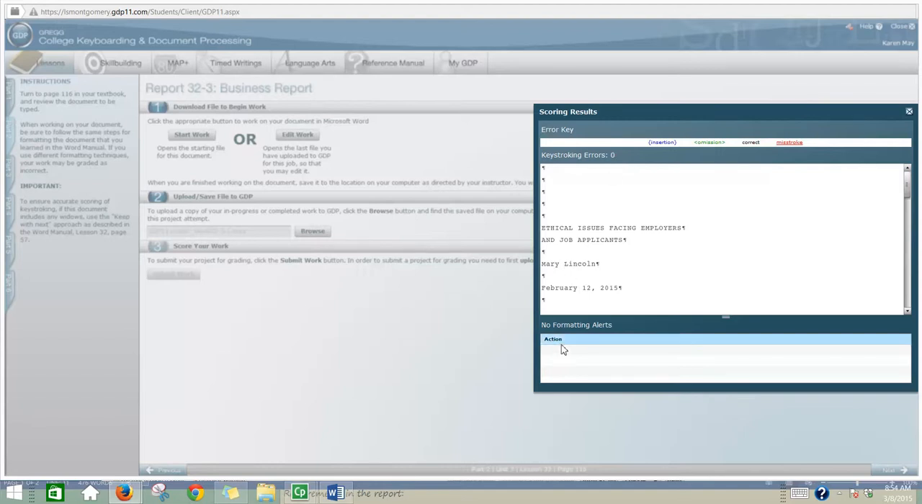
mouse_move(564, 348)
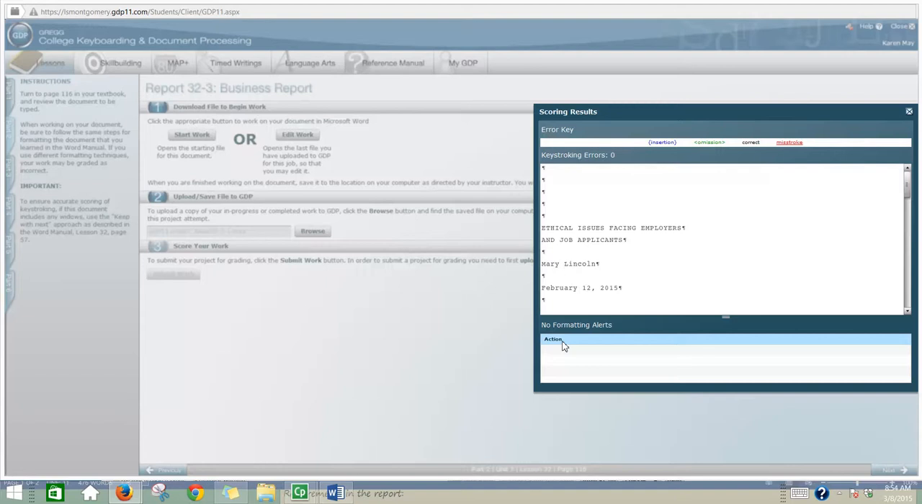
mouse_move(776, 219)
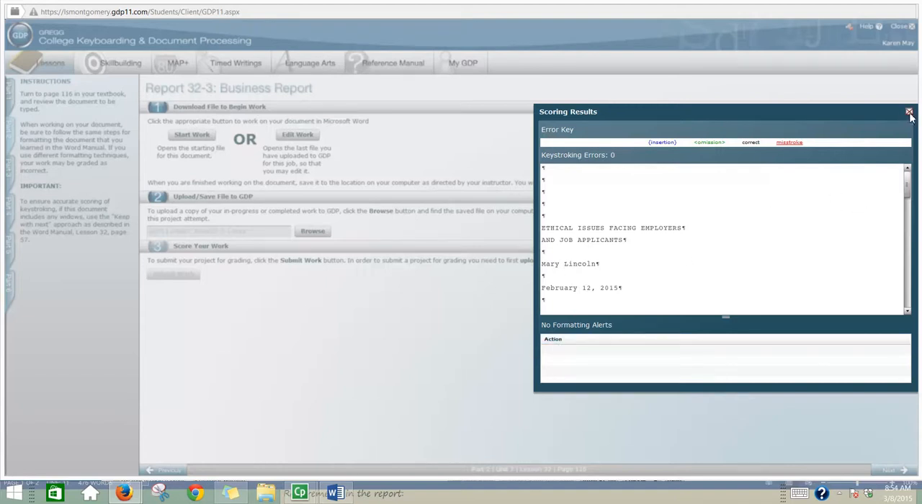
Close the Scoring Results window to return to the Report 32-3 page.
left_click(909, 112)
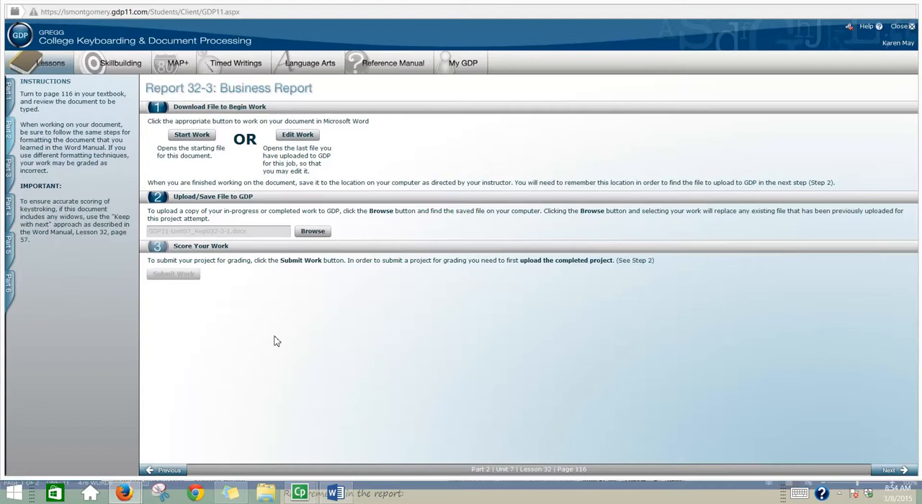
mouse_move(259, 355)
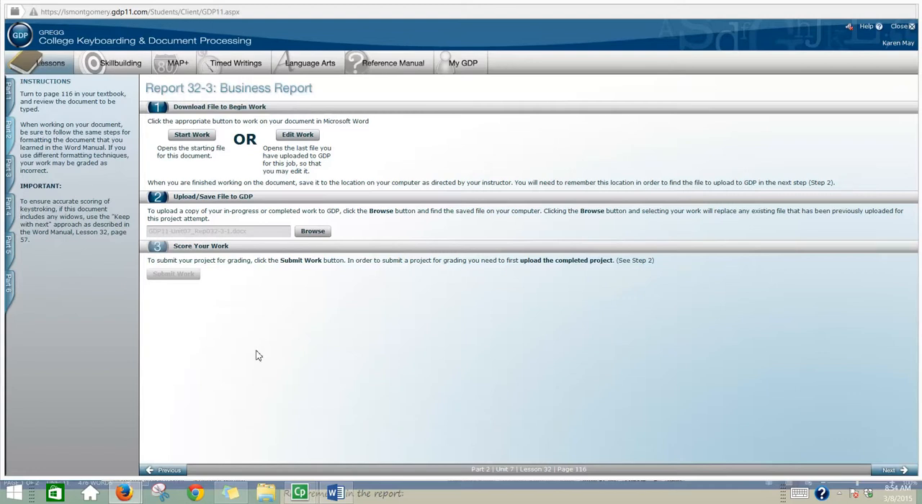